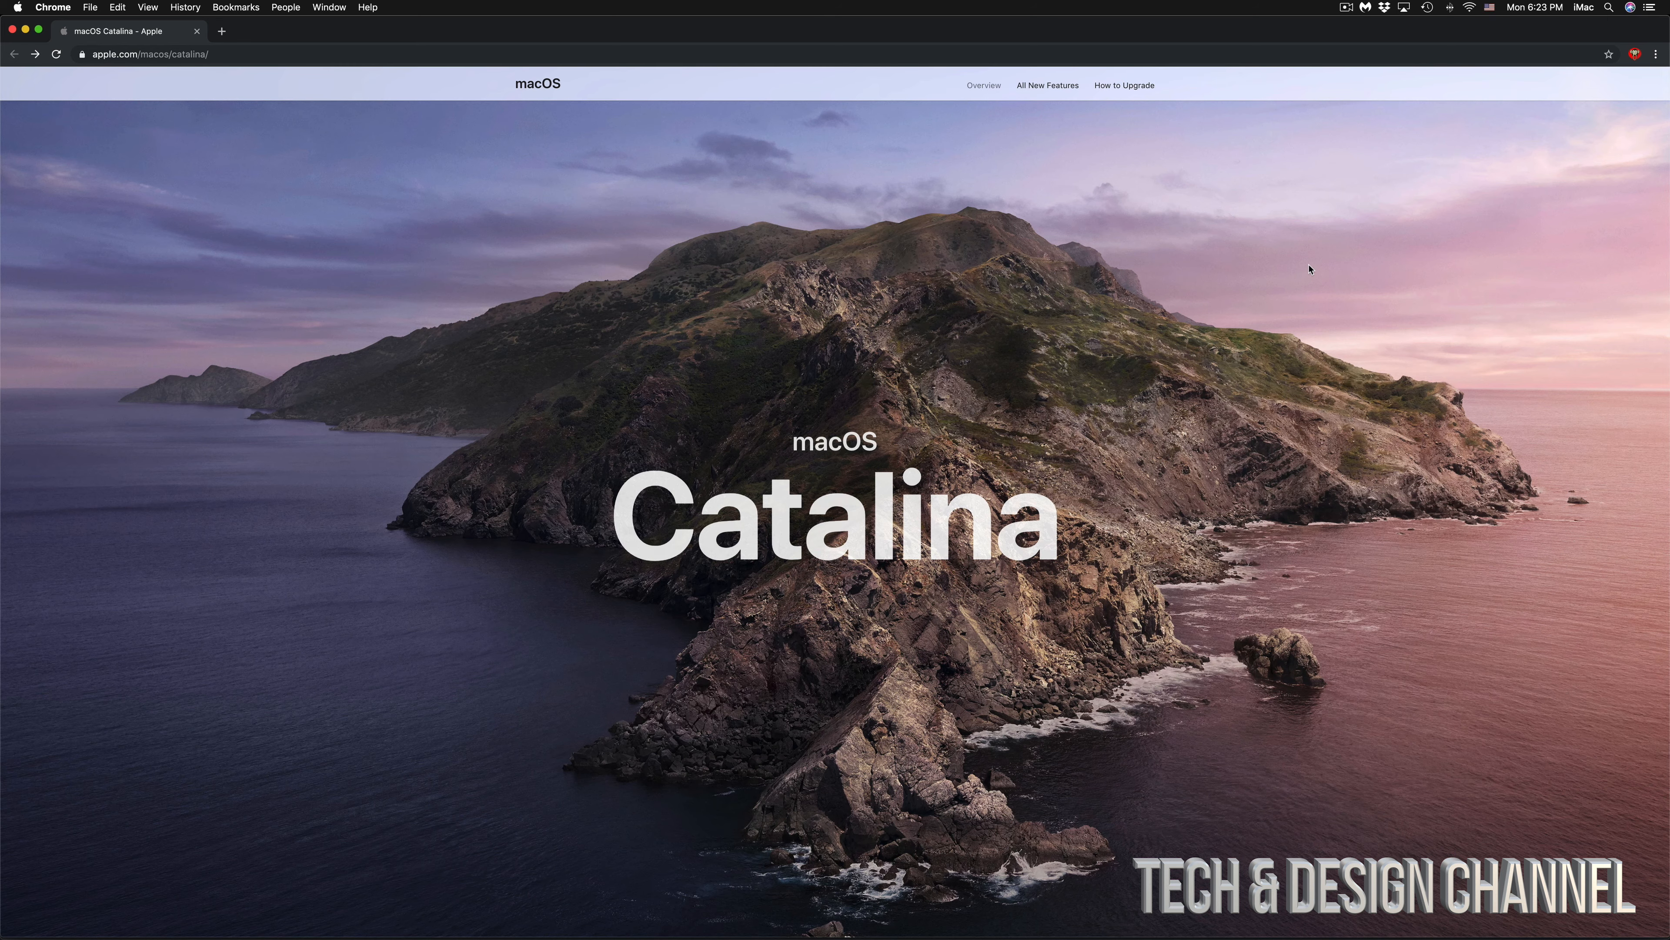
# Scroll the macOS Catalina page down to the 'See if your Mac can run macOS Catalina' model list.
pyautogui.scroll(-3)
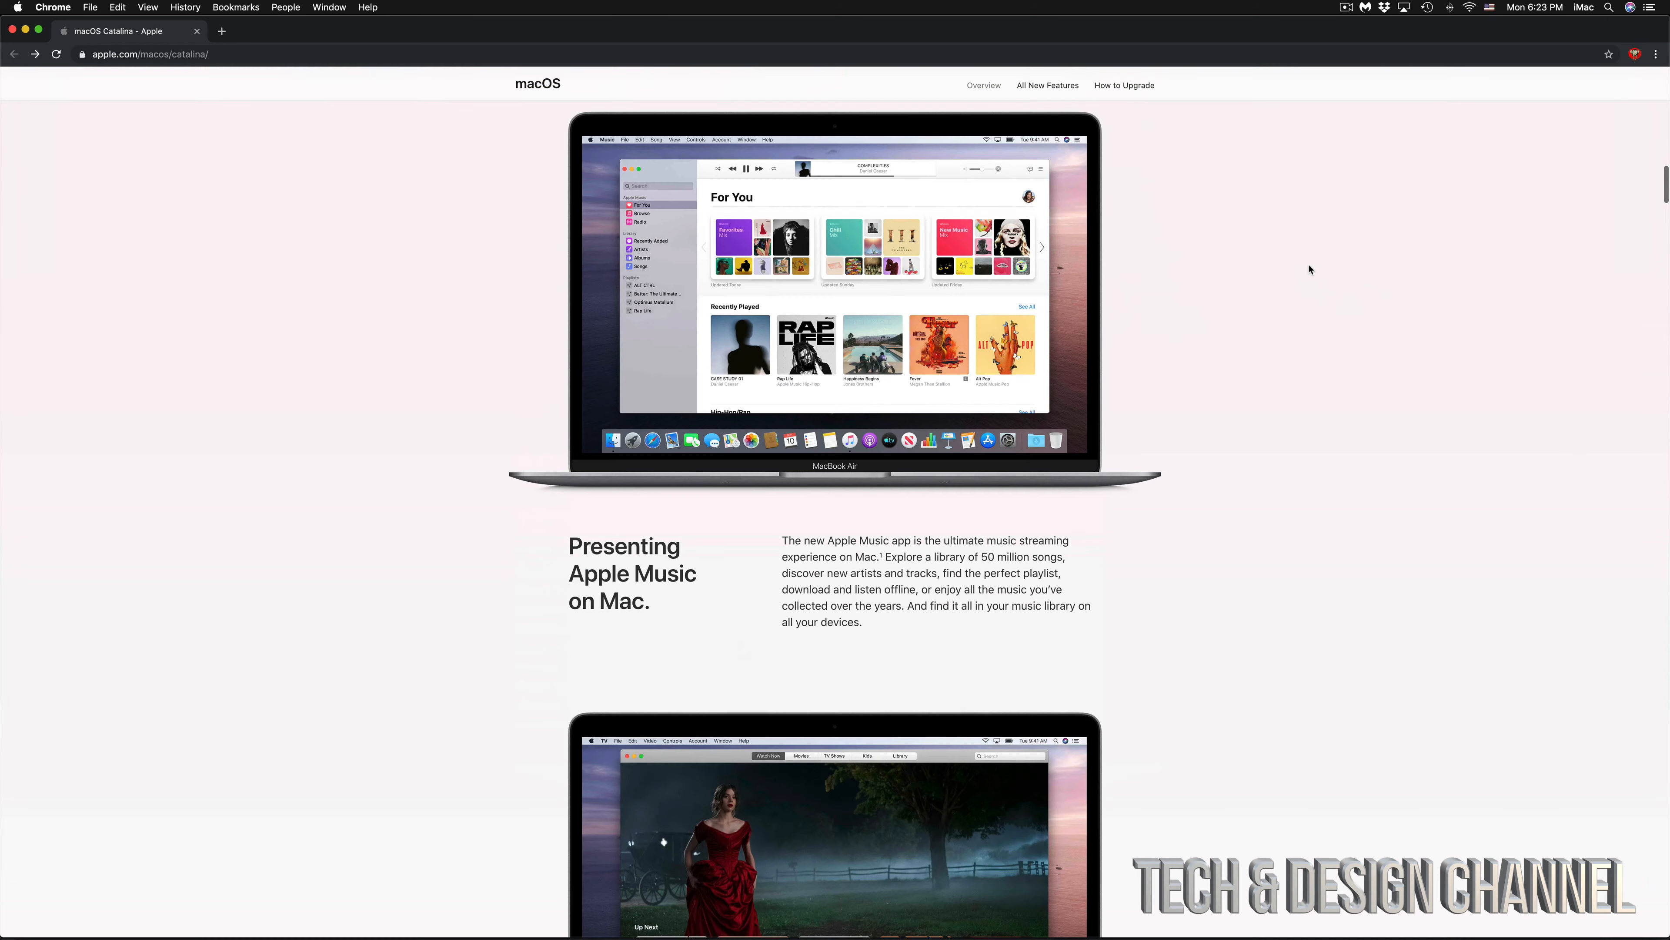
pyautogui.scroll(-3)
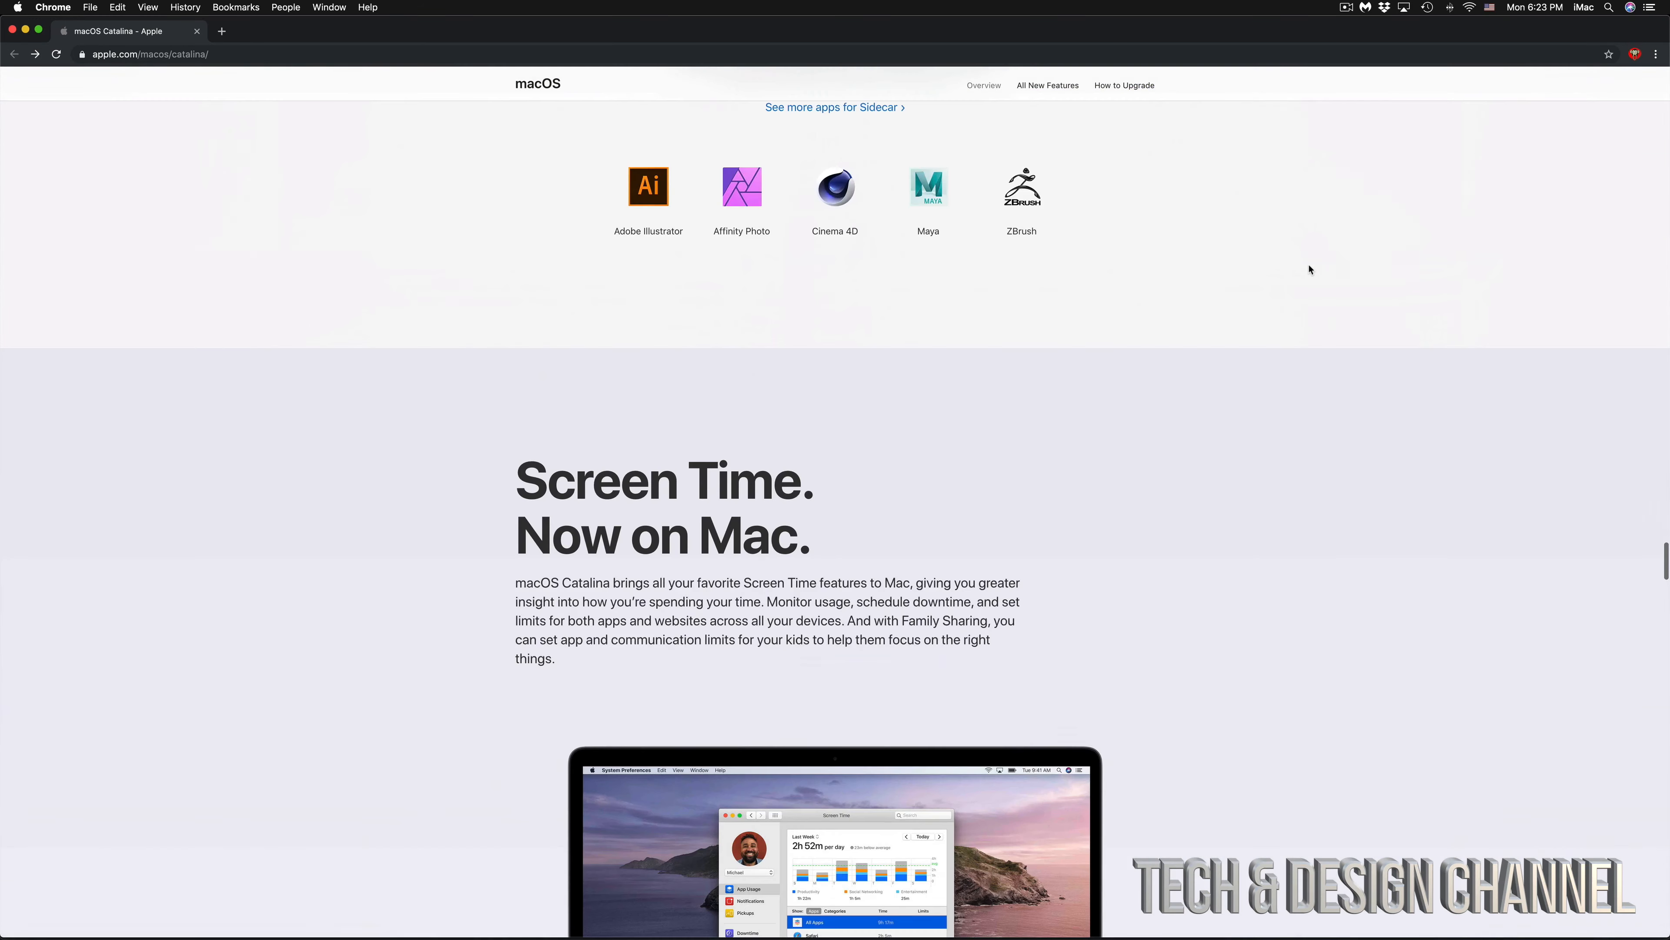
pyautogui.scroll(-3)
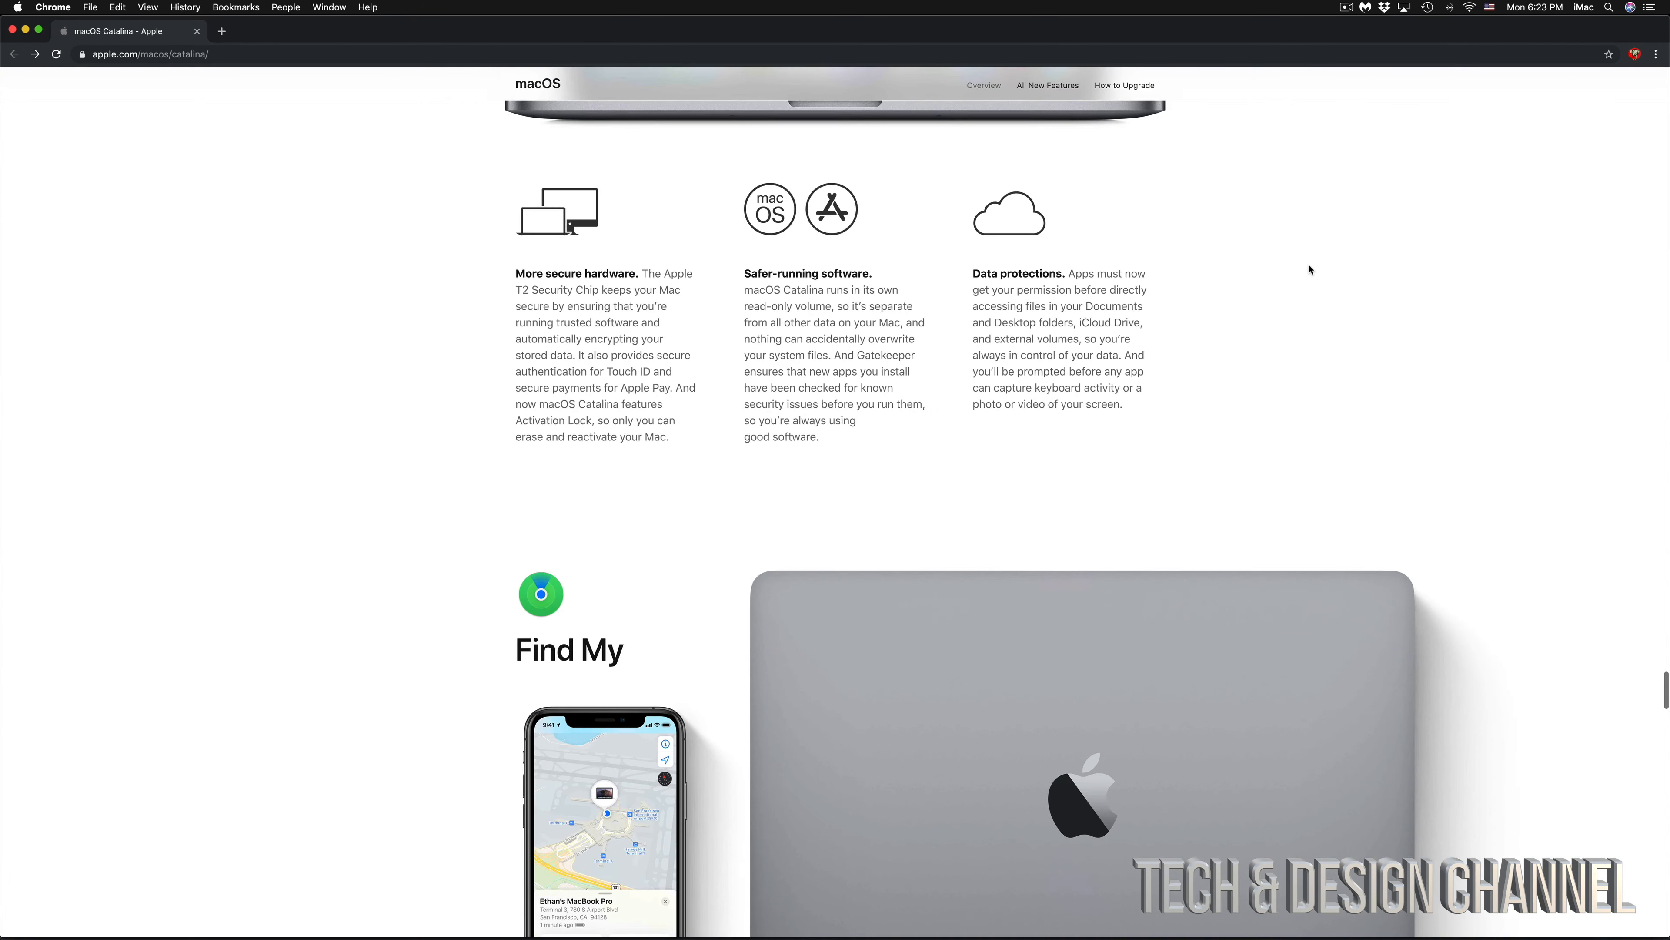
pyautogui.scroll(-3)
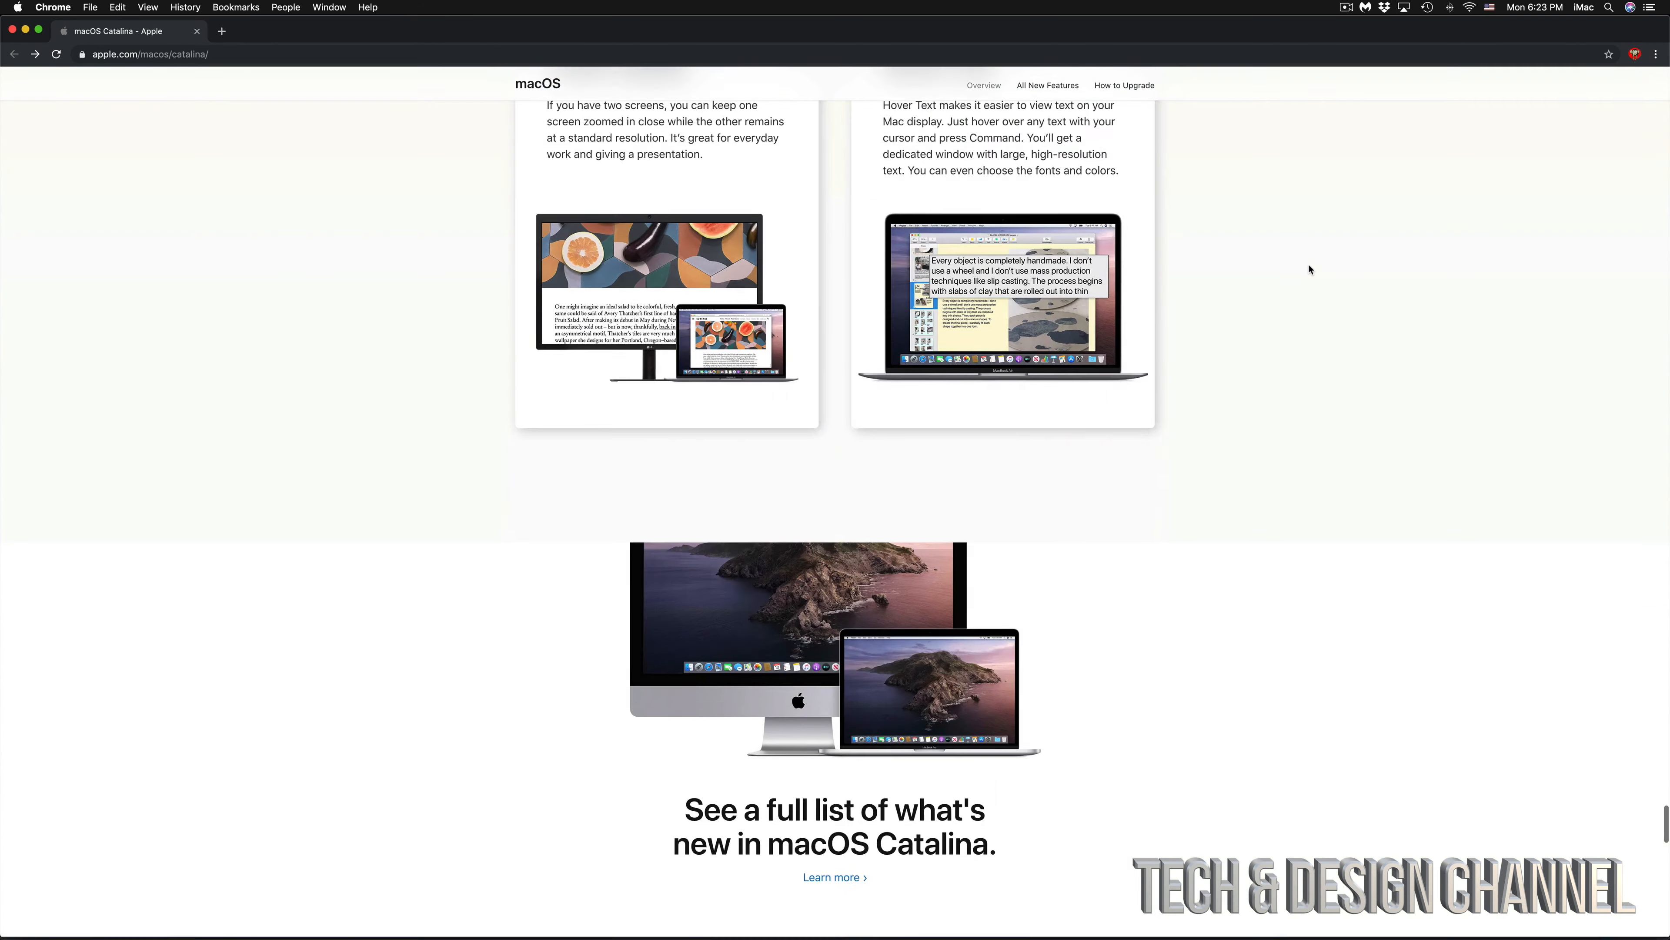
pyautogui.scroll(-3)
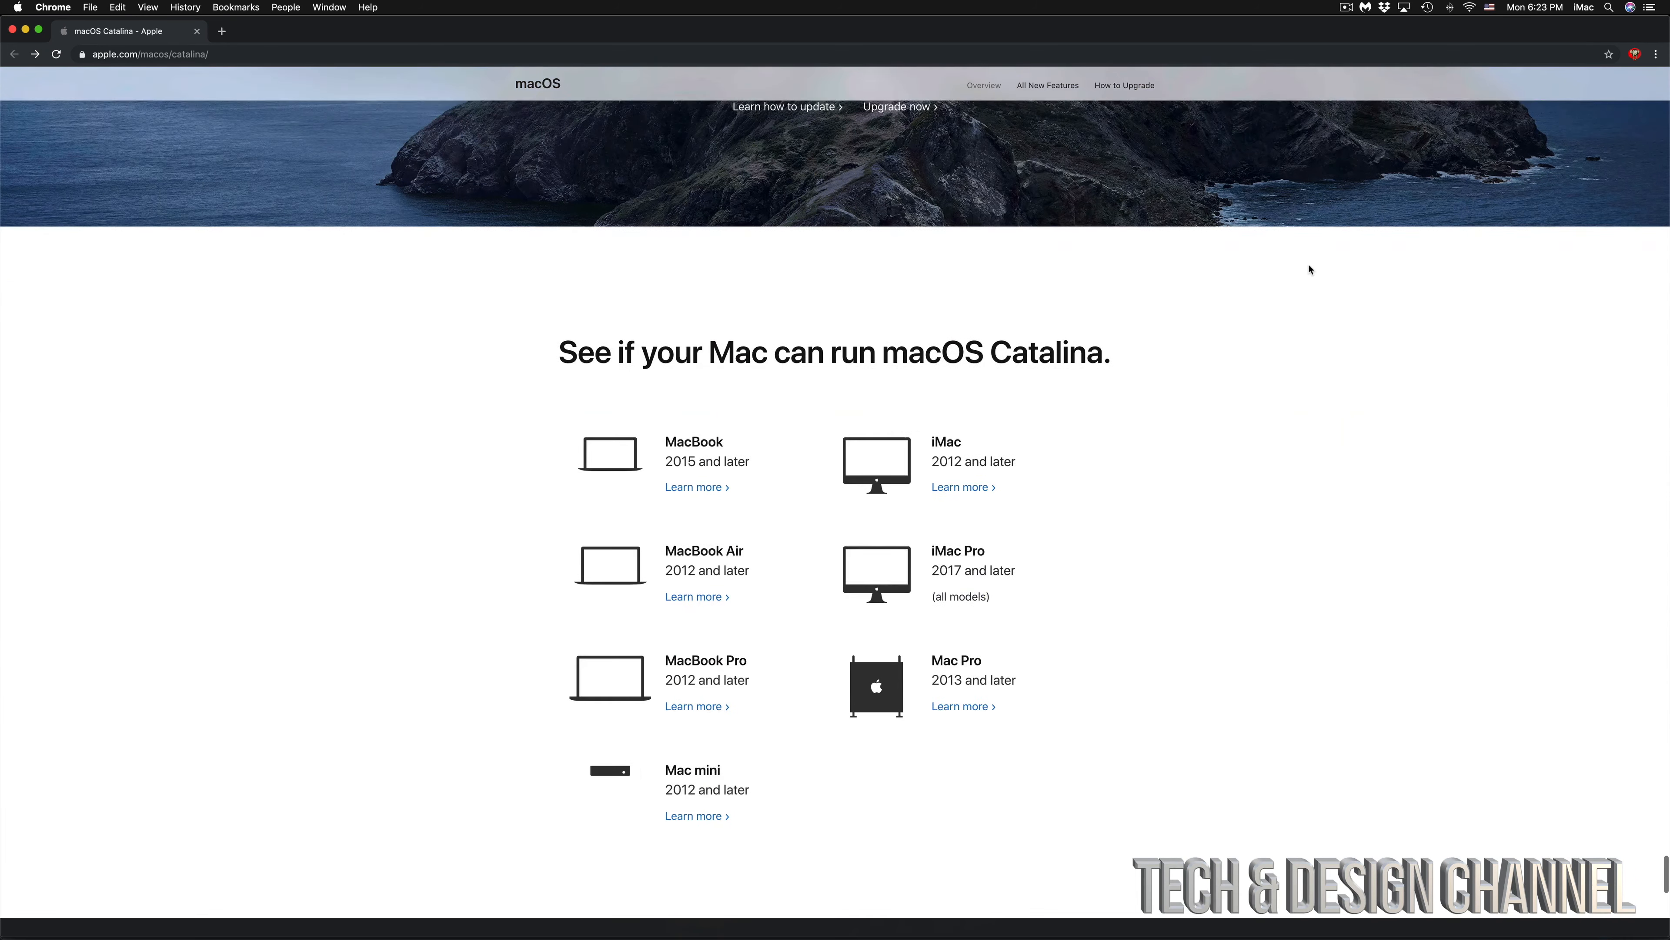
pyautogui.scroll(-3)
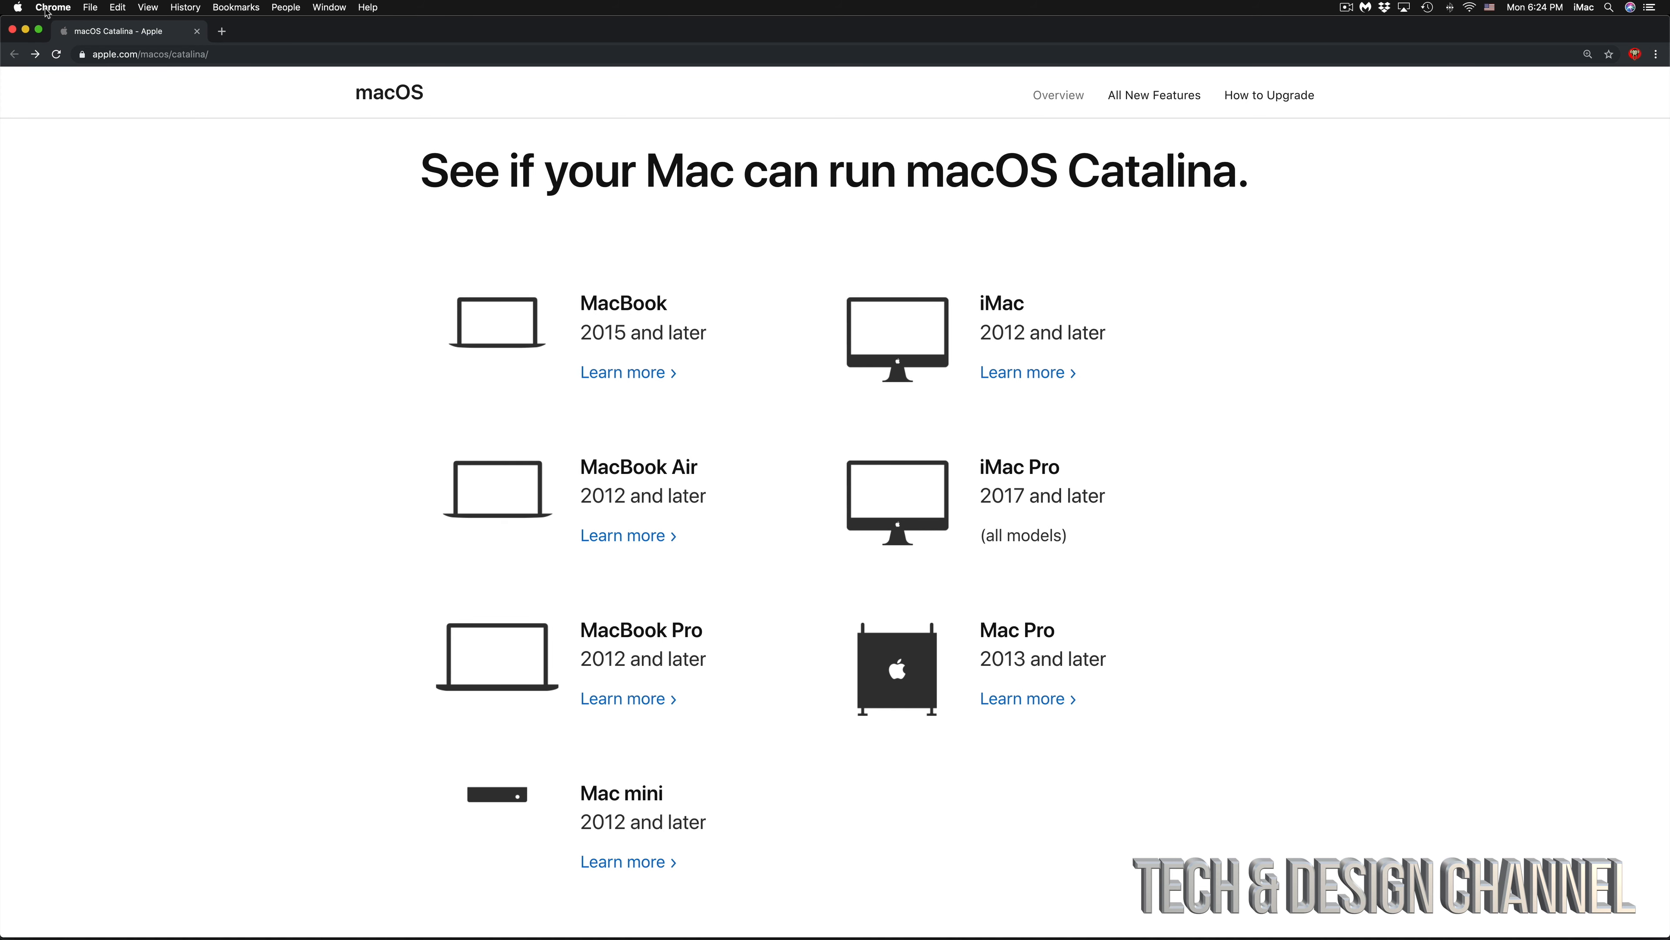
# Open the Apple menu from the menu bar and highlight About This Mac.
pyautogui.click(17, 7)
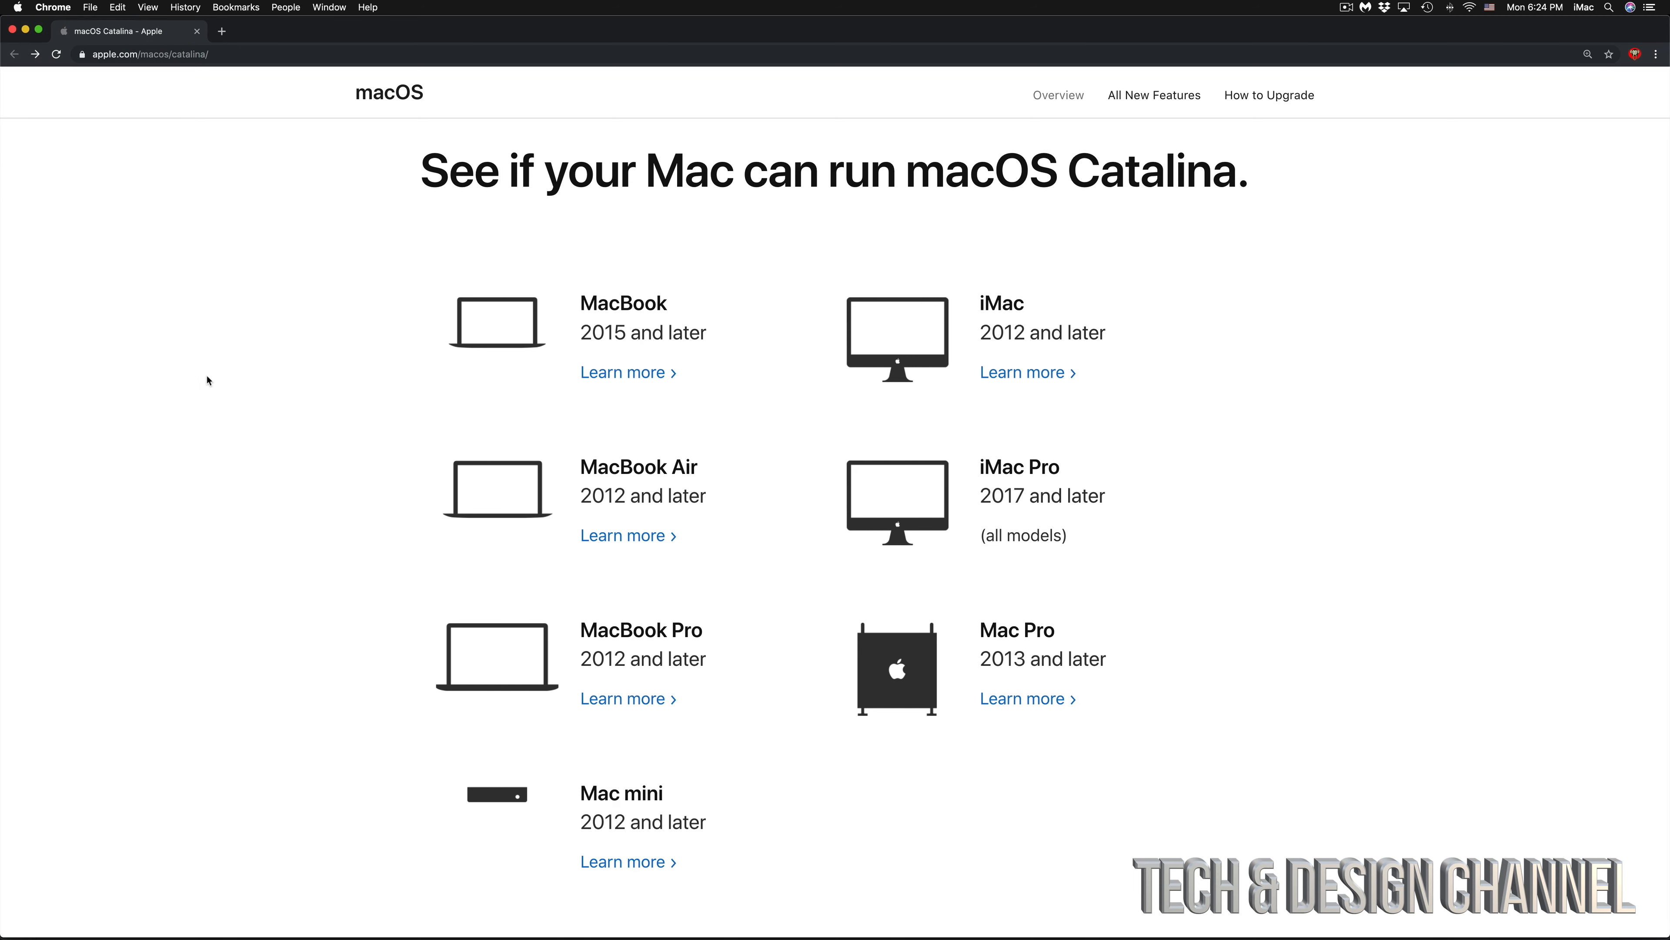
pyautogui.moveTo(165, 235)
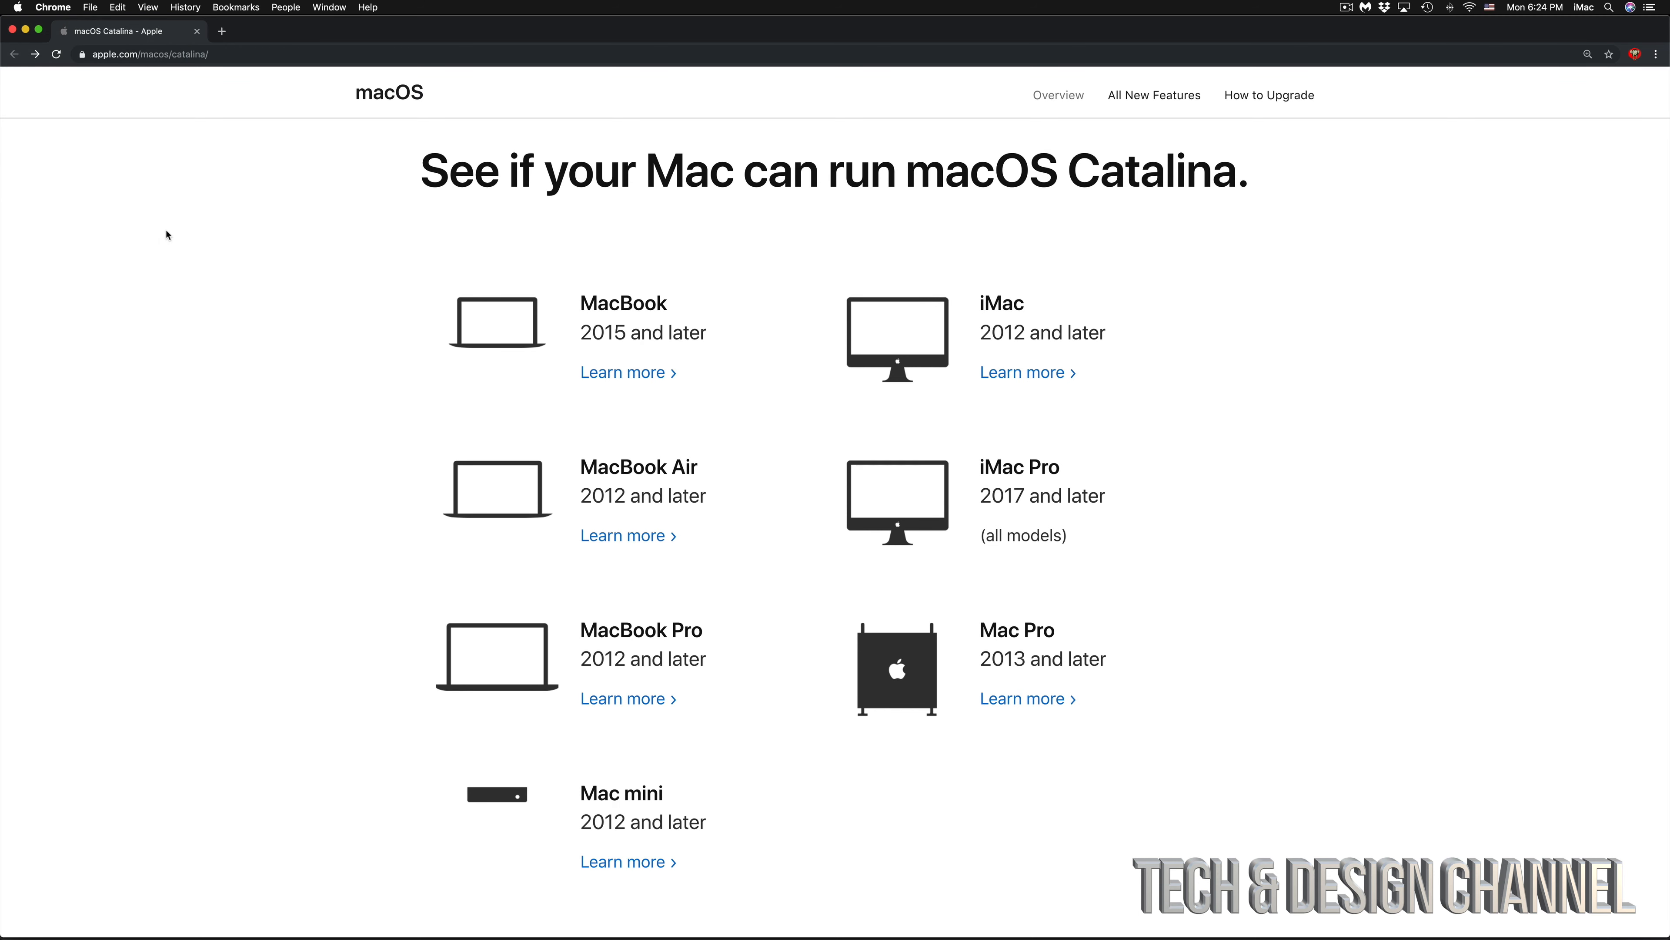
pyautogui.moveTo(162, 224)
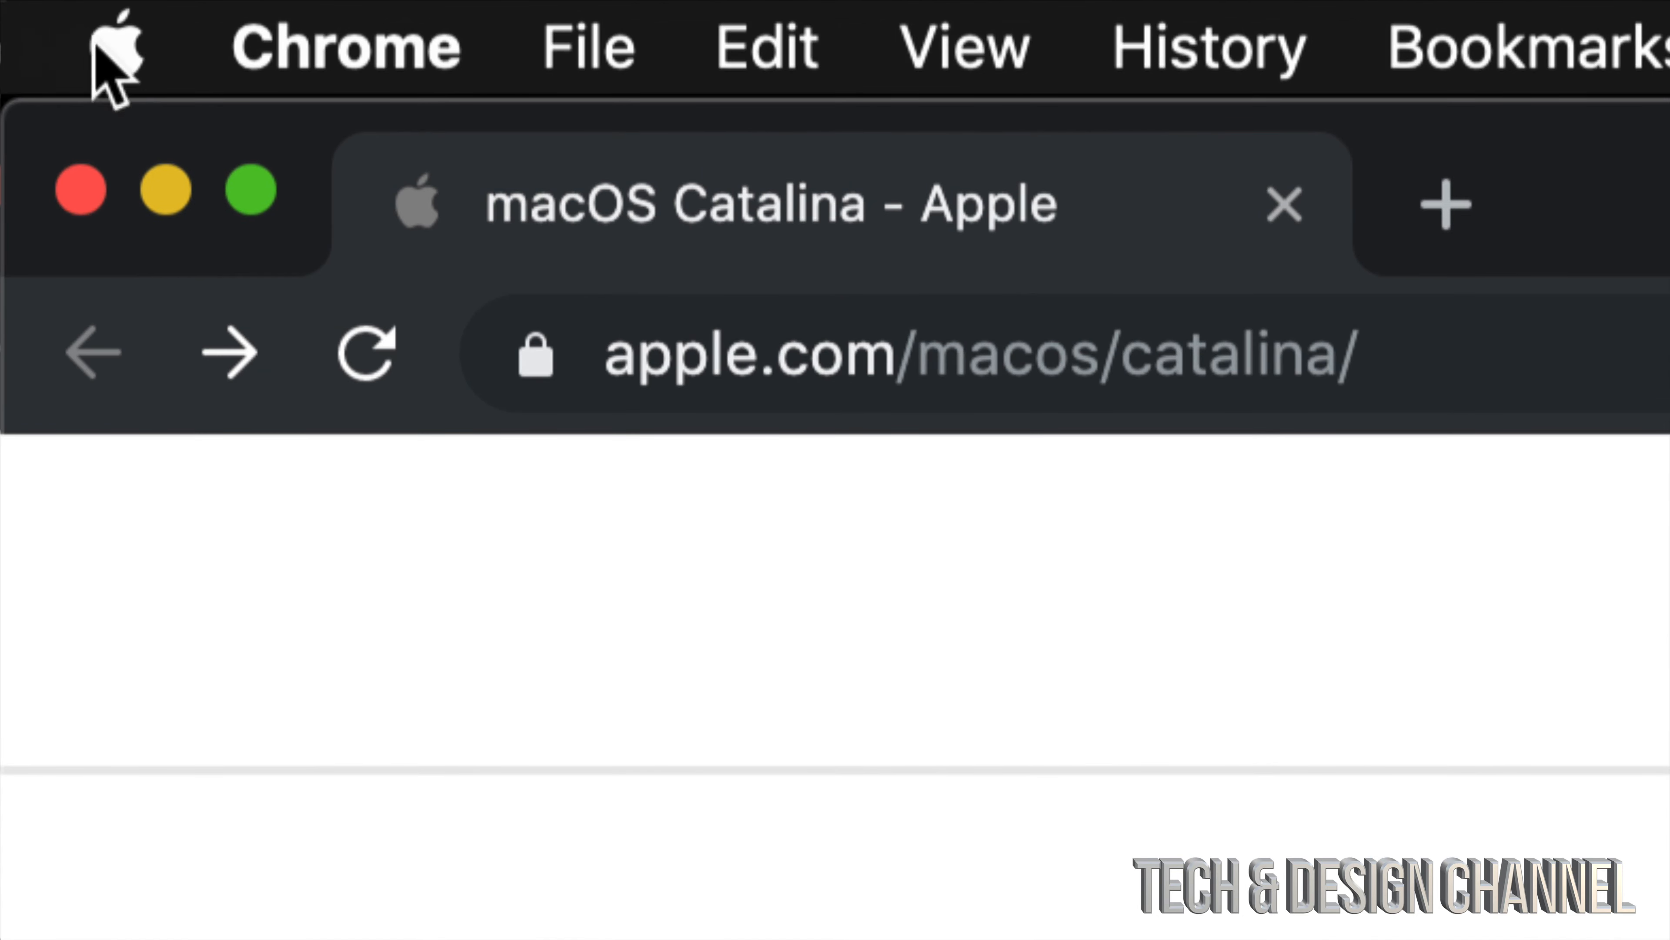
pyautogui.click(122, 39)
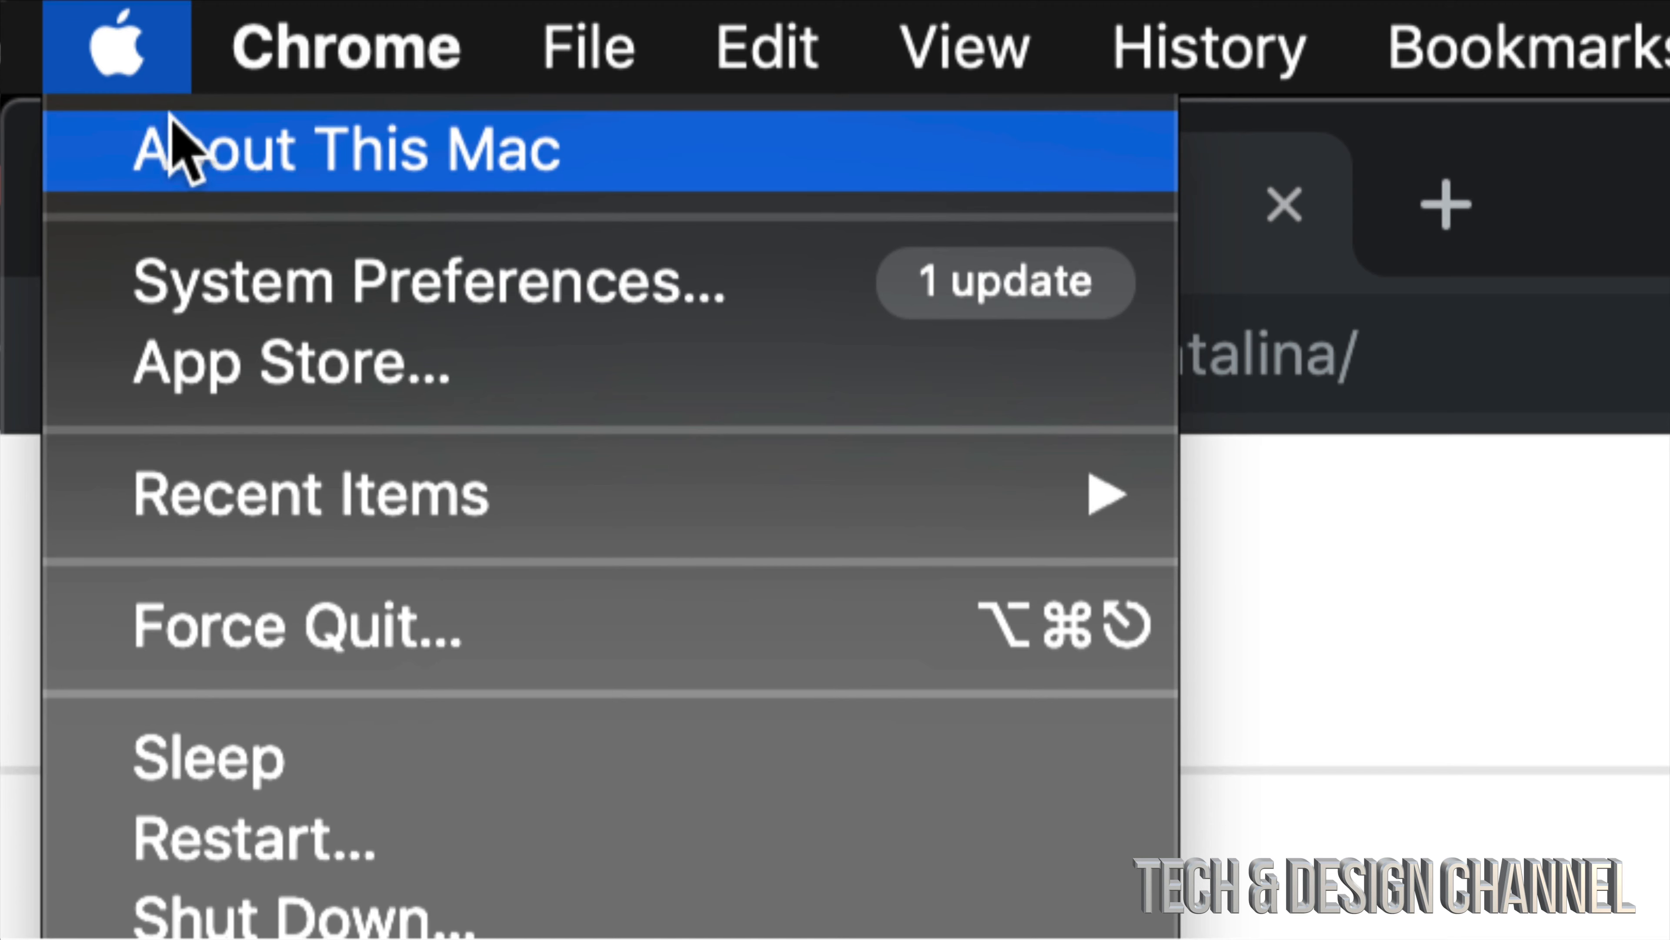
pyautogui.moveTo(545, 184)
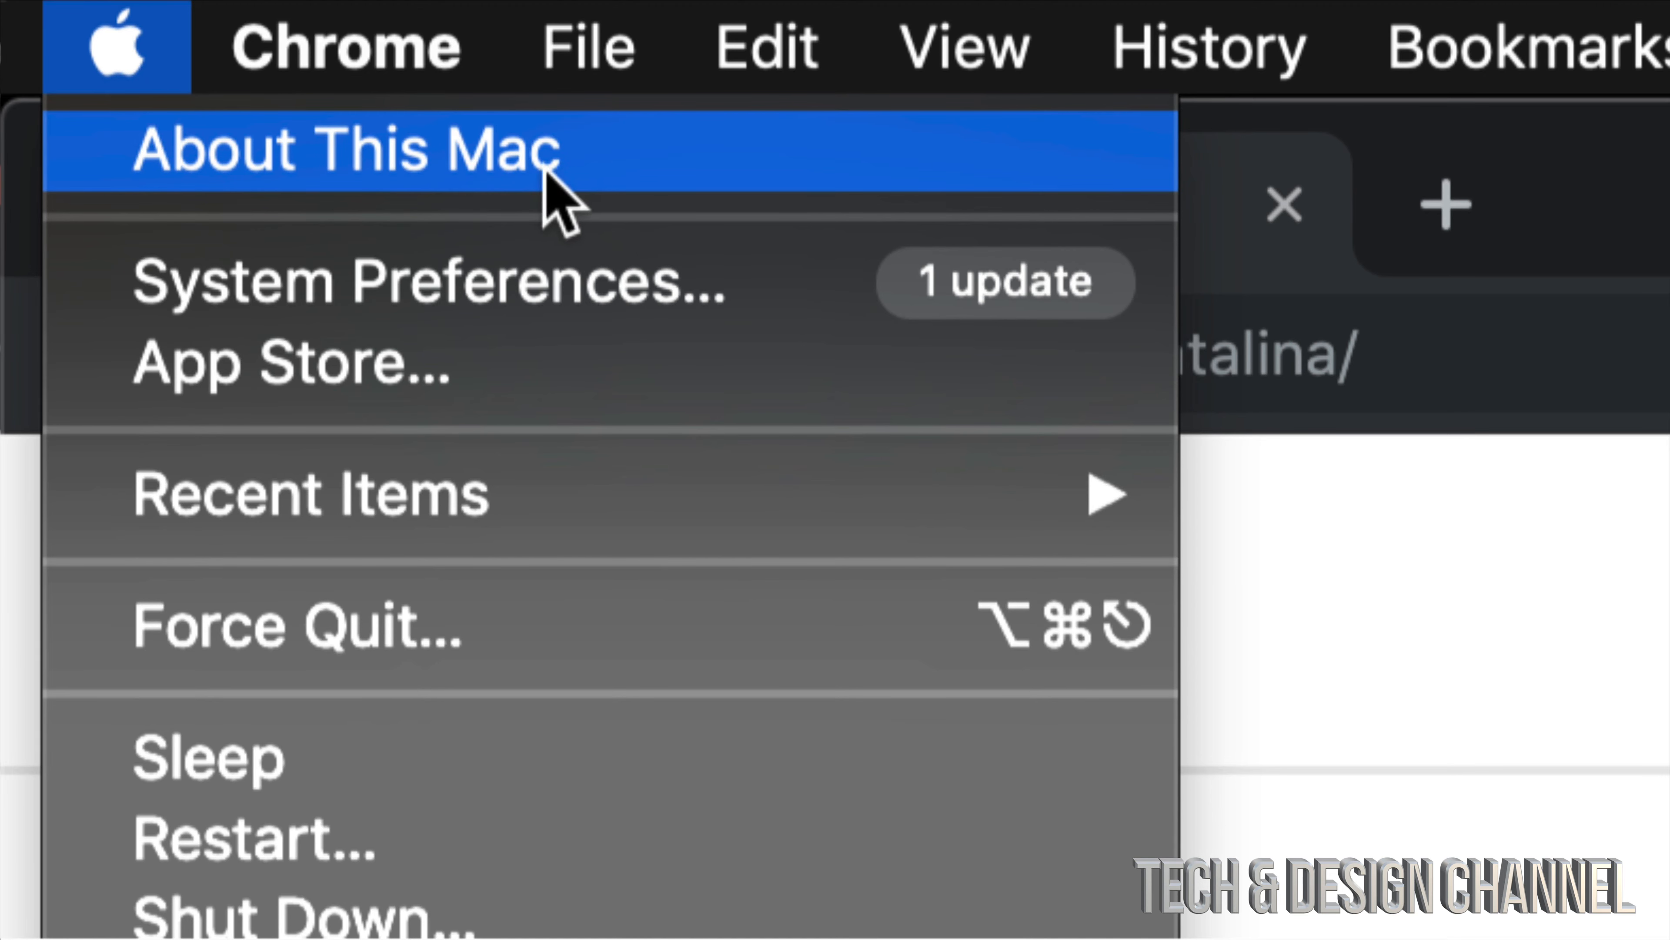